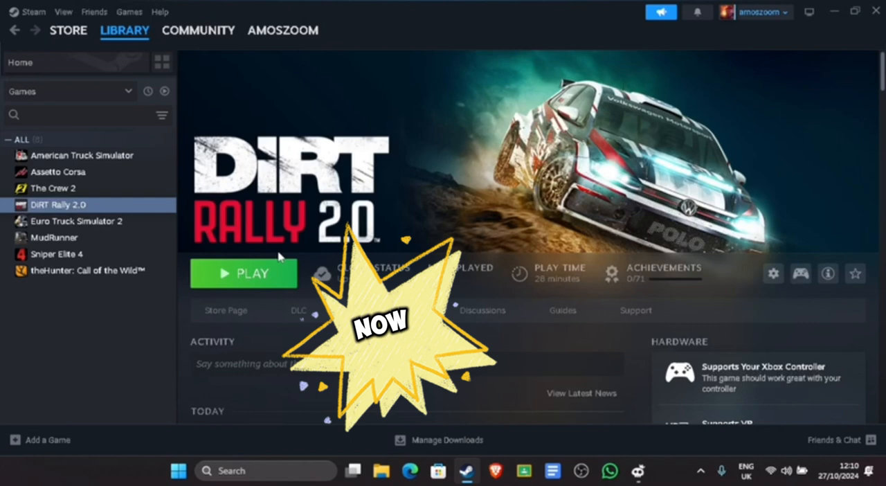
- Browse DiRT Rally 2.0's library page and go to its Steam store page
{"action": "scroll", "scroll_direction": "down", "scroll_amount": 3}
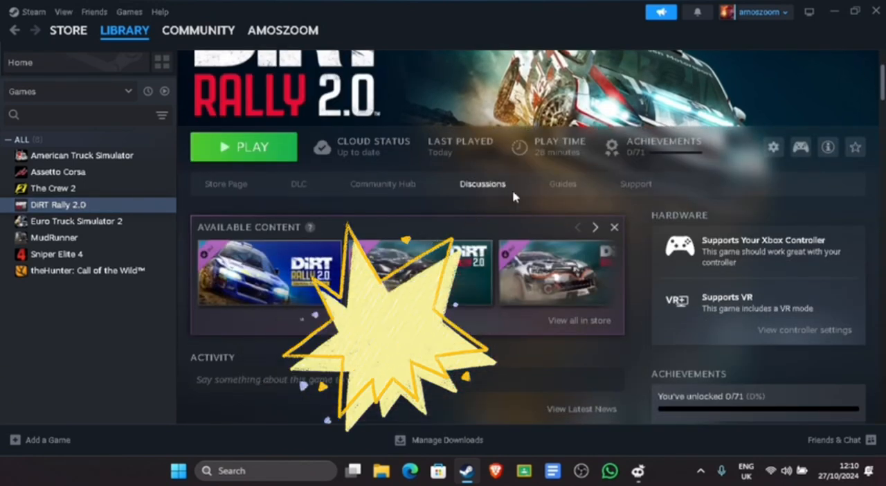
{"action": "scroll", "scroll_direction": "down", "scroll_amount": 3}
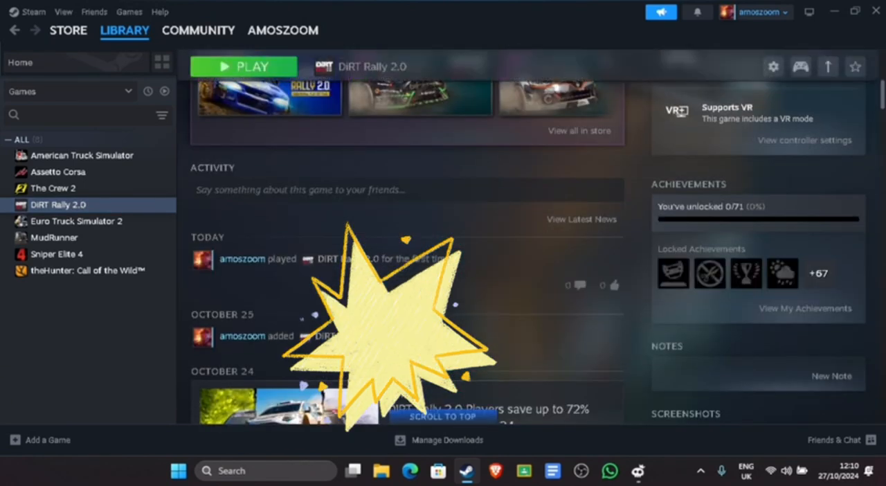
{"action": "scroll", "scroll_direction": "up", "scroll_amount": 3}
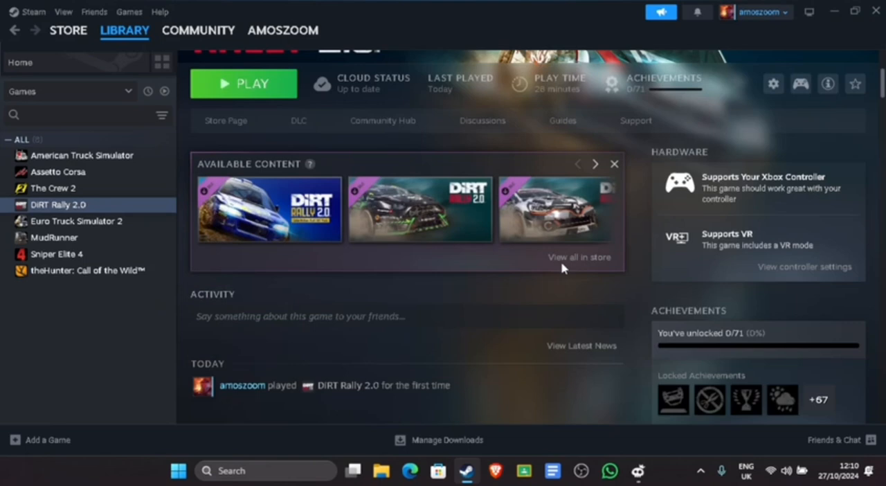
{"action": "scroll", "scroll_direction": "up", "scroll_amount": 3}
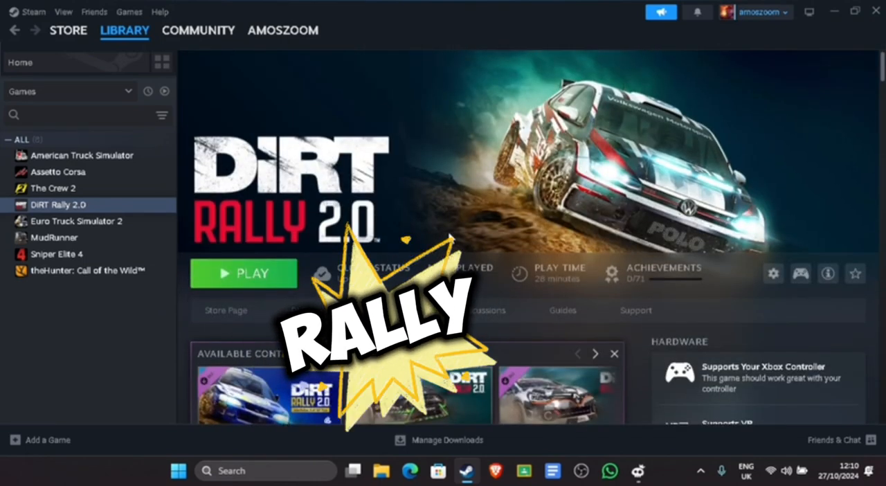
{"action": "scroll", "scroll_direction": "down", "scroll_amount": 3}
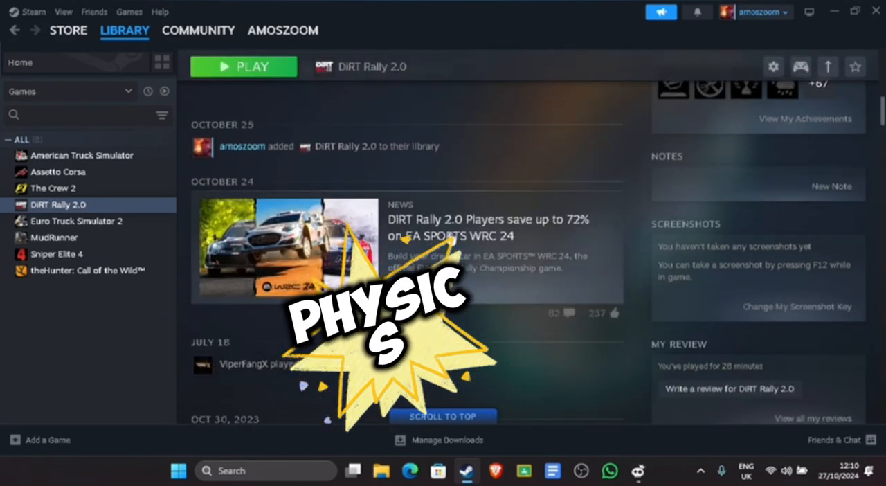
{"action": "scroll", "scroll_direction": "down", "scroll_amount": 3}
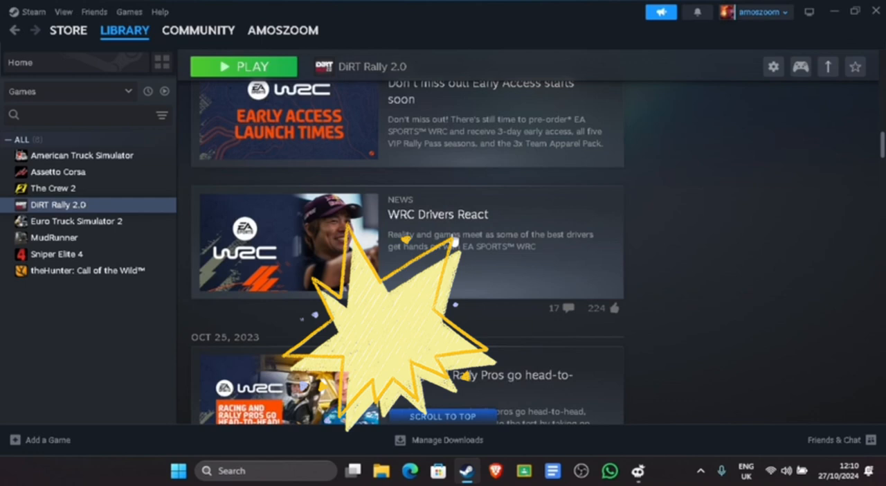
{"action": "left_click", "coordinate": [68, 31]}
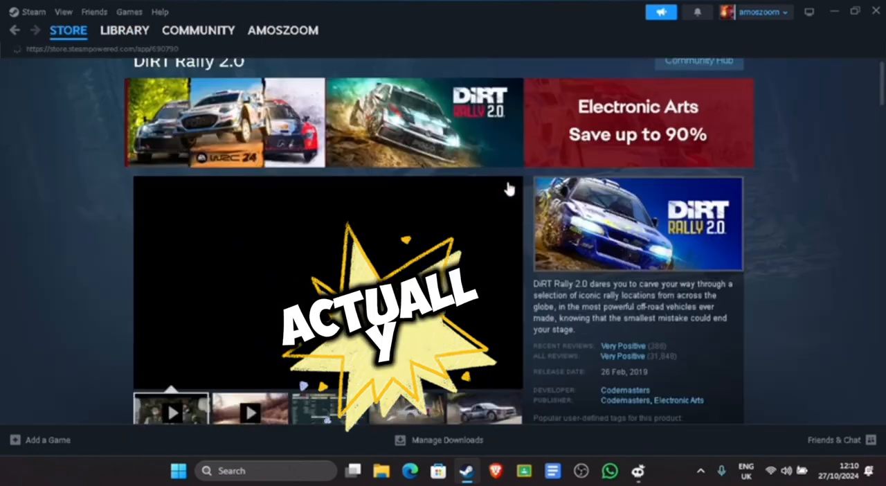
- Scroll the store page down to the Buy DiRT Rally 2.0 section with its 90% weekend discount
{"action": "scroll", "scroll_direction": "down", "scroll_amount": 3}
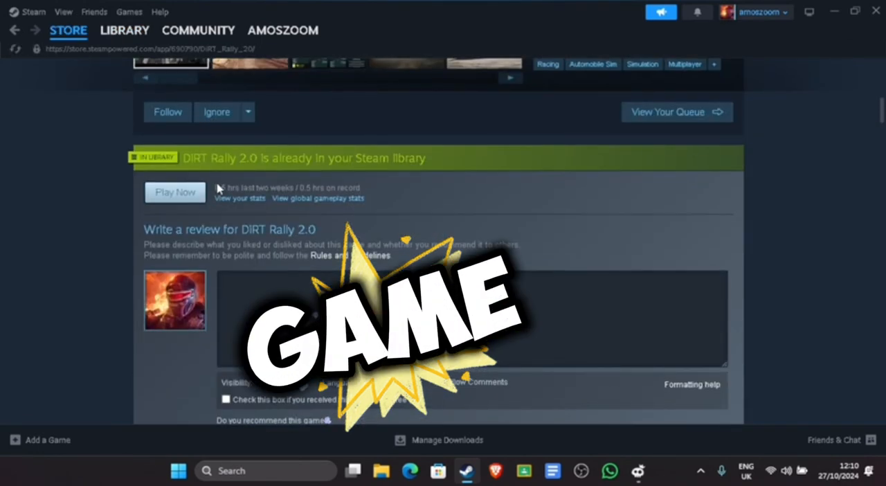
{"action": "scroll", "scroll_direction": "down", "scroll_amount": 3}
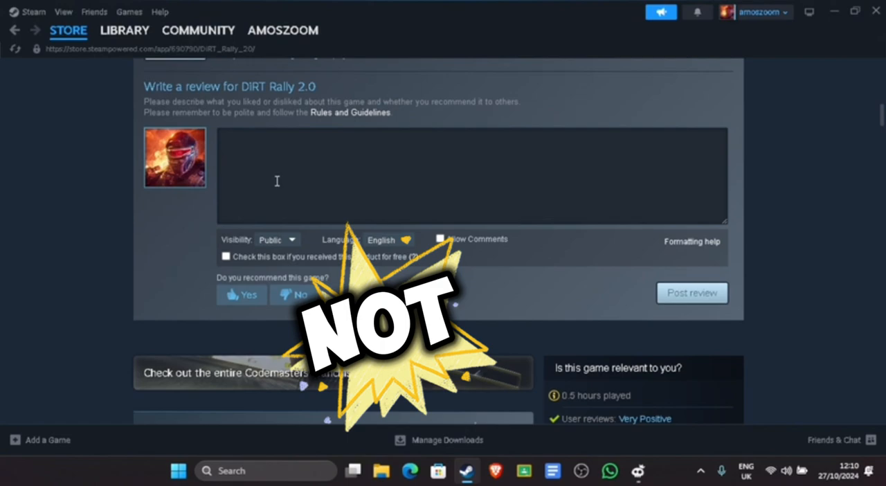
{"action": "scroll", "scroll_direction": "up", "scroll_amount": 3}
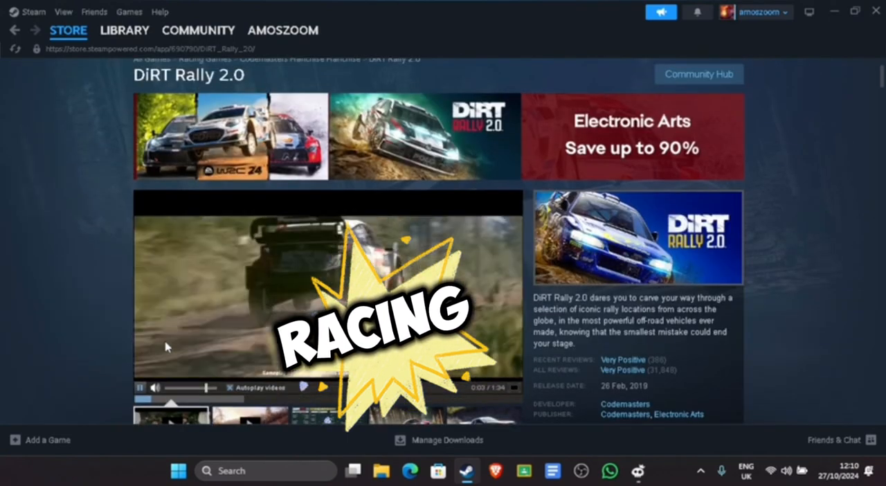
{"action": "scroll", "scroll_direction": "down", "scroll_amount": 3}
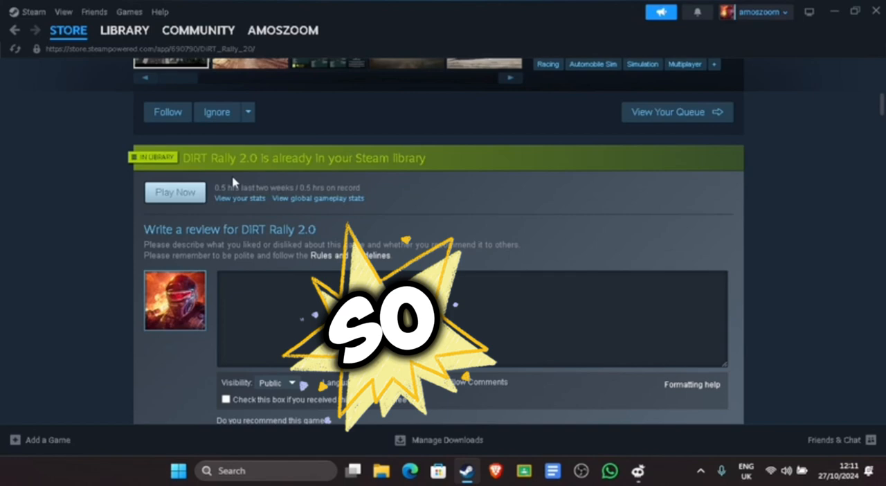
{"action": "scroll", "scroll_direction": "down", "scroll_amount": 3}
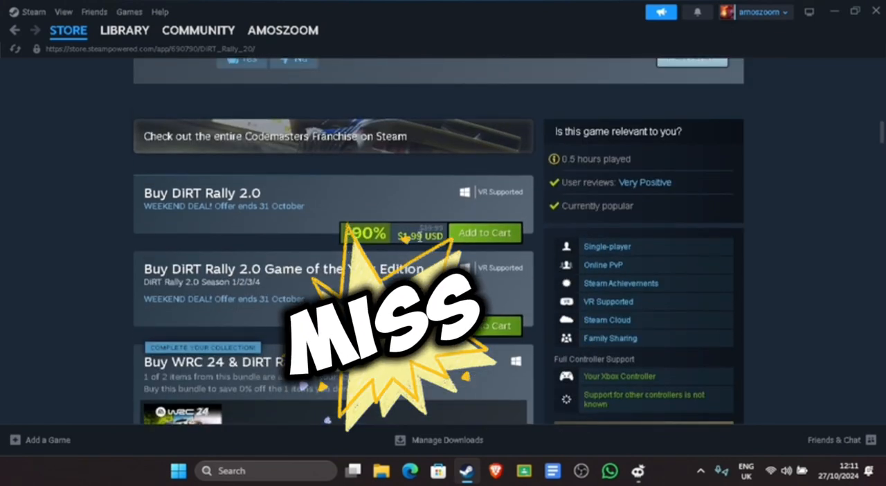
- Scroll past About This Game to the minimum and recommended system requirements
{"action": "scroll", "scroll_direction": "up", "scroll_amount": 3}
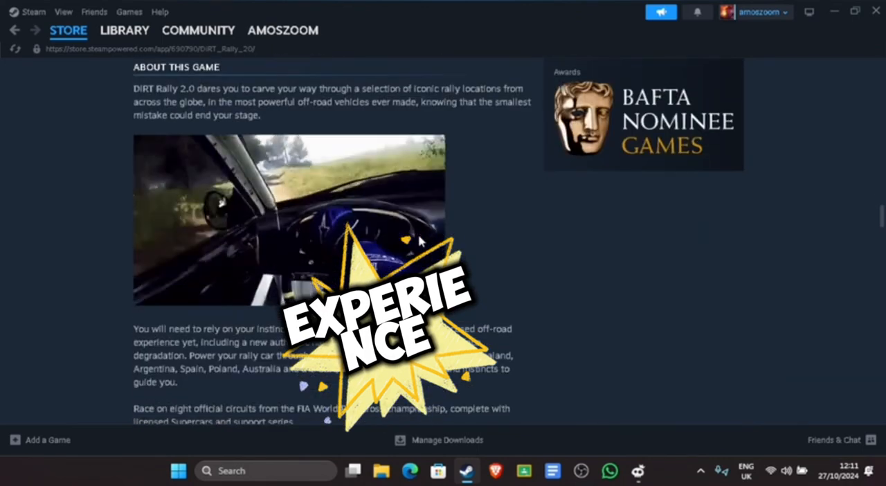
{"action": "scroll", "scroll_direction": "down", "scroll_amount": 3}
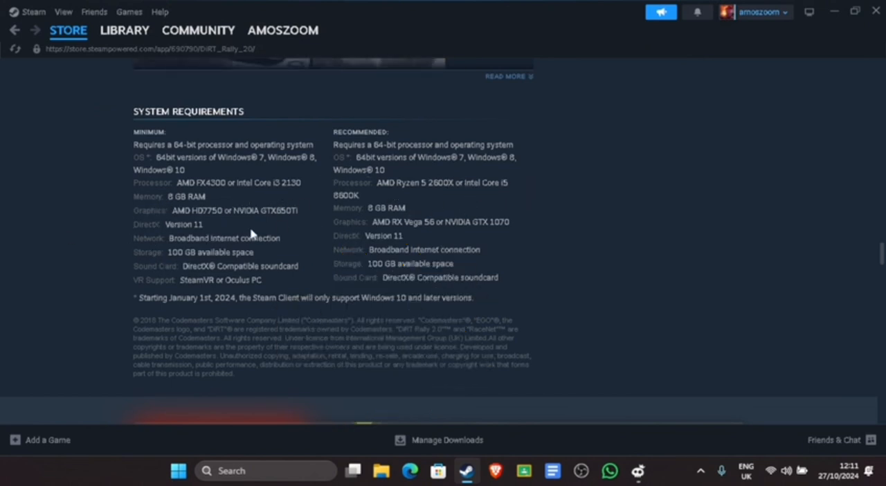
- Scroll back up past the discounted offer to the title, media and short description at the top
{"action": "scroll", "scroll_direction": "down", "scroll_amount": 3}
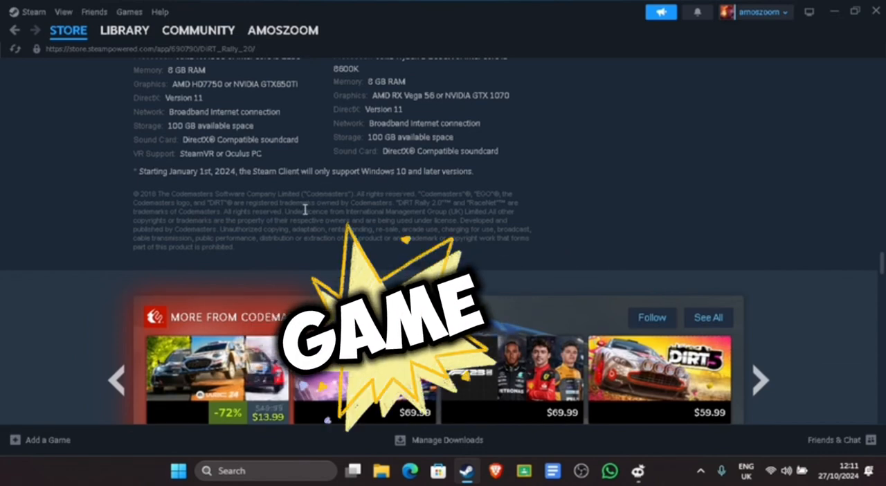
{"action": "scroll", "scroll_direction": "up", "scroll_amount": 3}
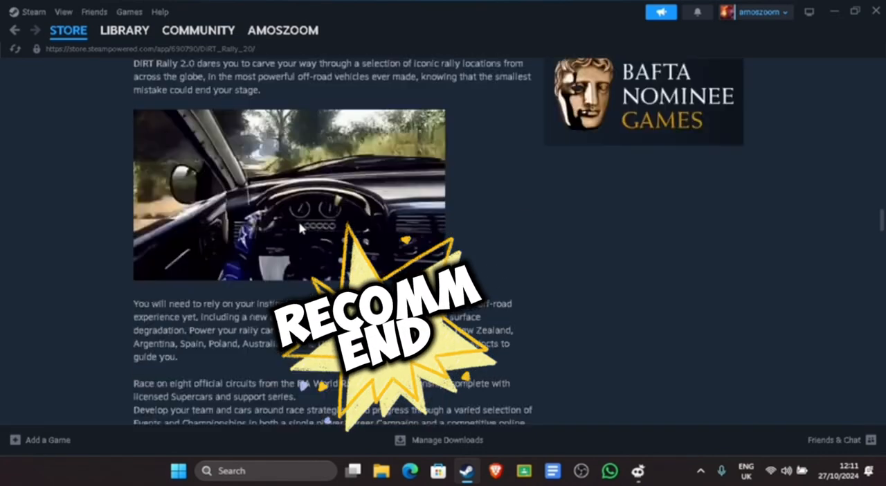
{"action": "scroll", "scroll_direction": "down", "scroll_amount": 3}
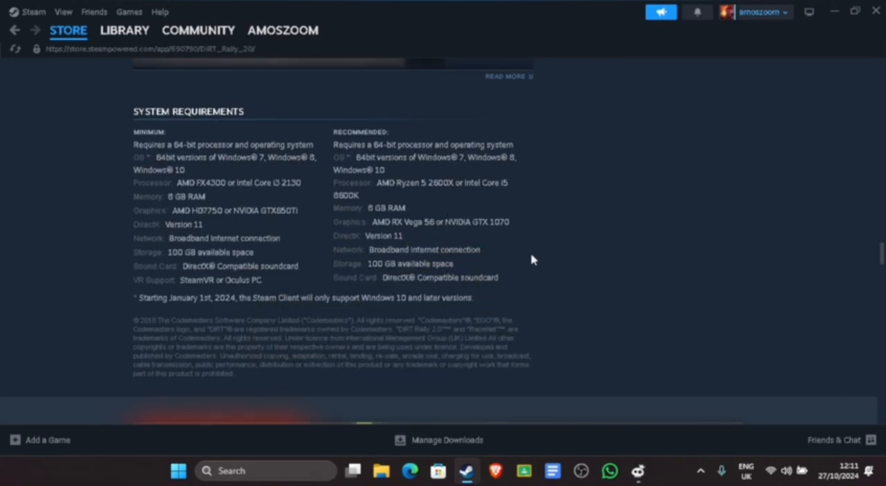
{"action": "scroll", "scroll_direction": "up", "scroll_amount": 3}
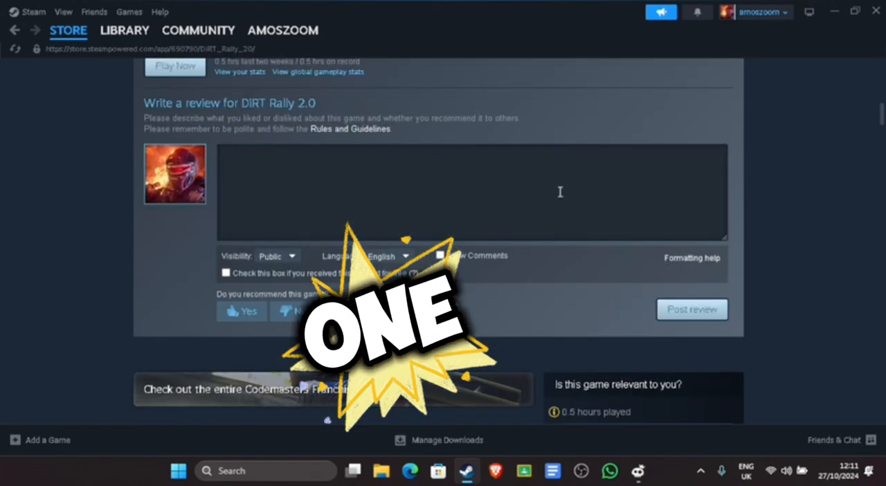
{"action": "scroll", "scroll_direction": "down", "scroll_amount": 3}
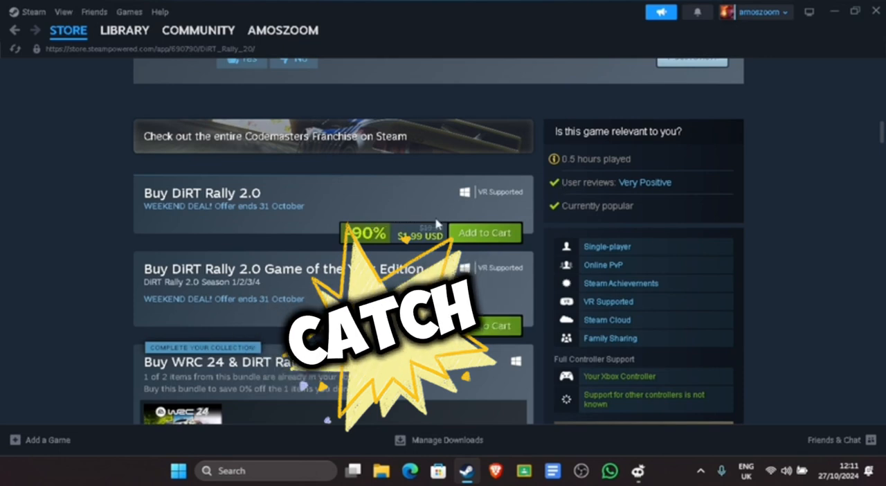
{"action": "scroll", "scroll_direction": "up", "scroll_amount": 3}
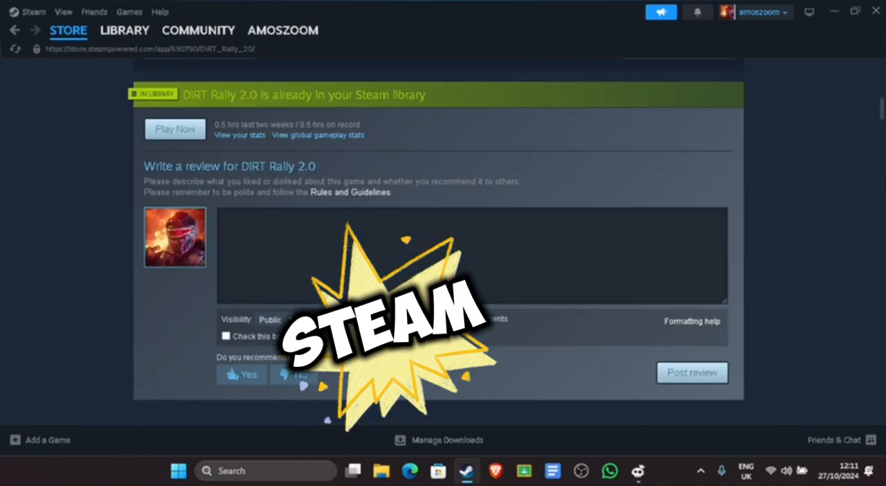
{"action": "scroll", "scroll_direction": "up", "scroll_amount": 3}
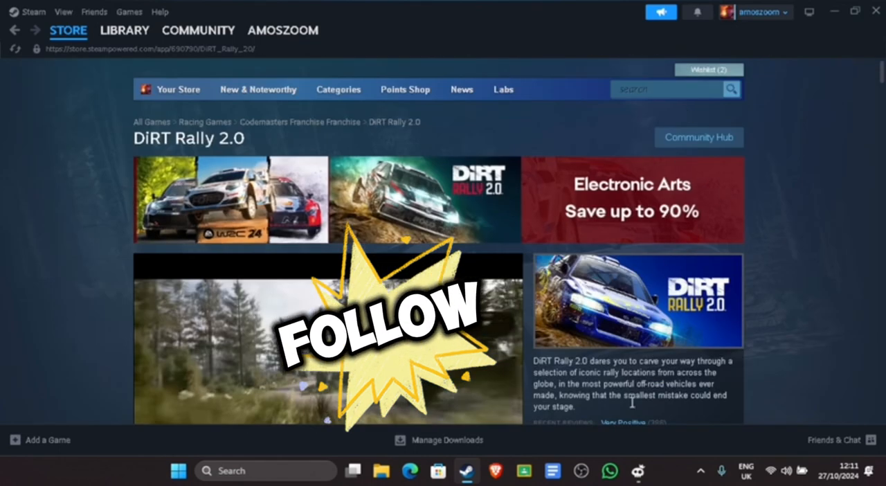